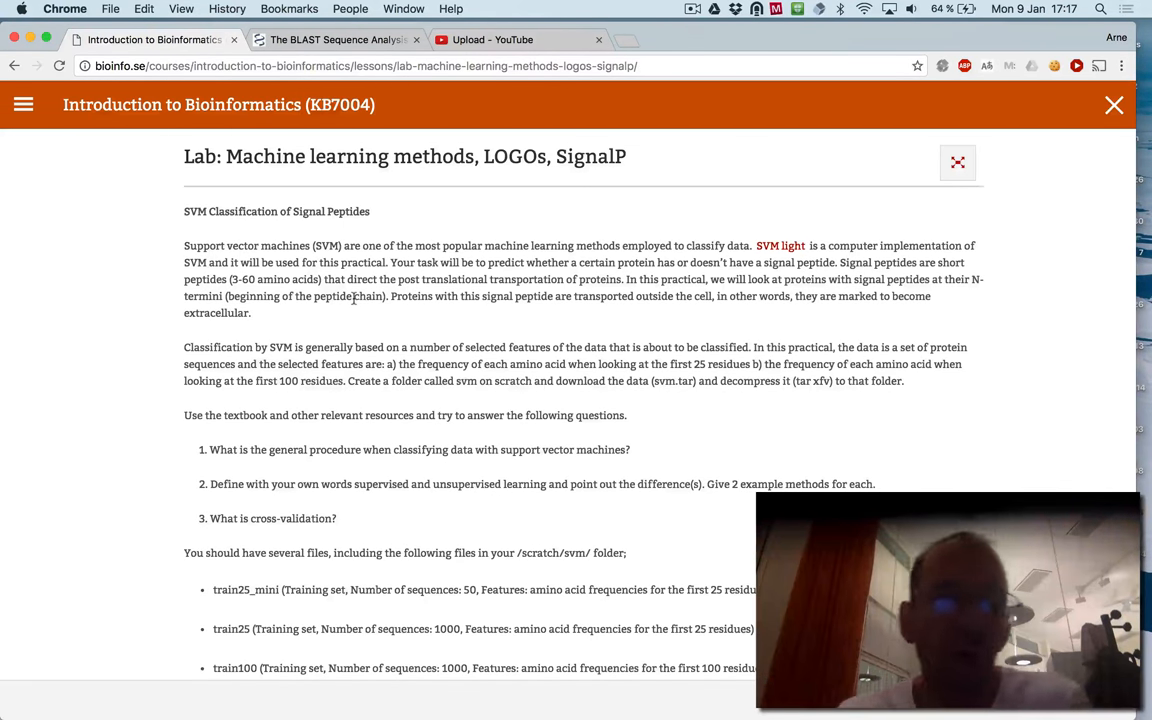
{"action": "scroll", "scroll_direction": "down", "scroll_amount": 3}
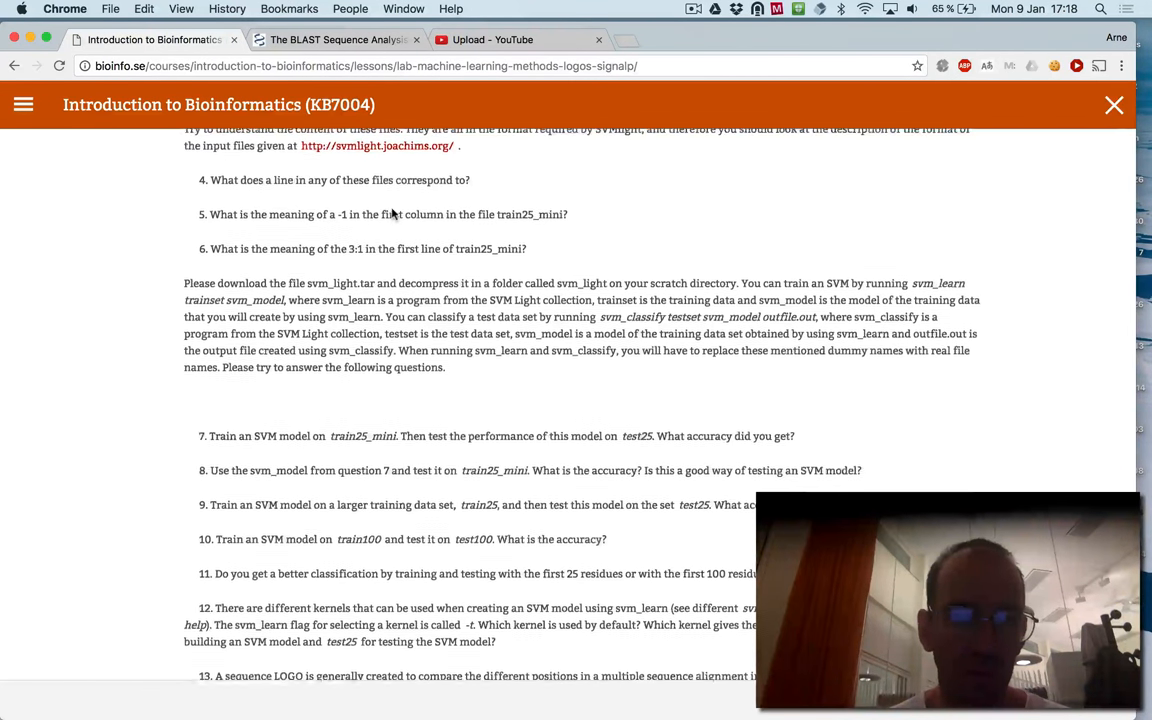
{"action": "scroll", "scroll_direction": "down", "scroll_amount": 3}
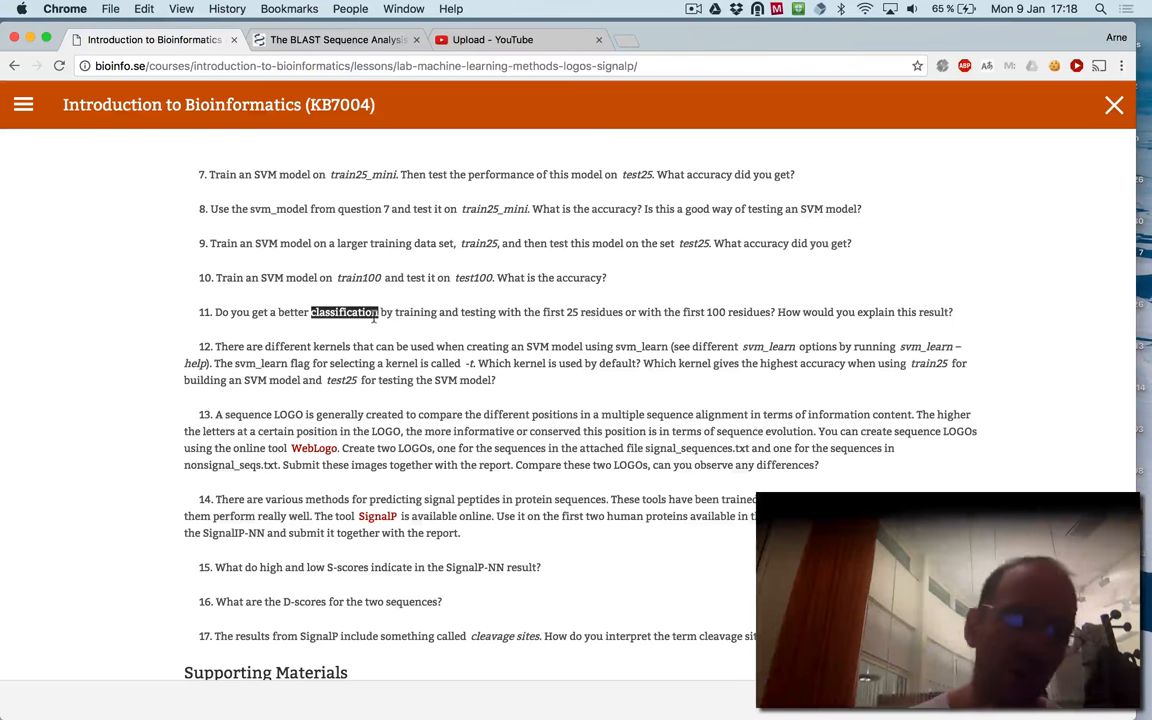
{"action": "scroll", "scroll_direction": "down", "scroll_amount": 3}
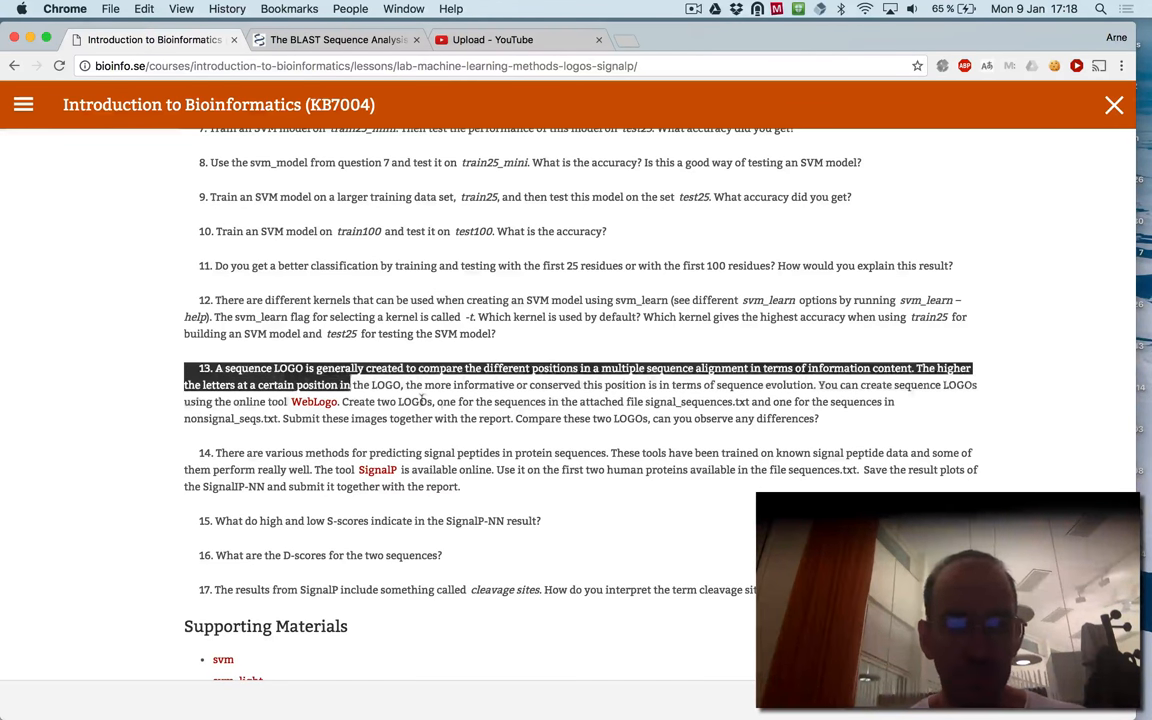
{"action": "scroll", "scroll_direction": "down", "scroll_amount": 3}
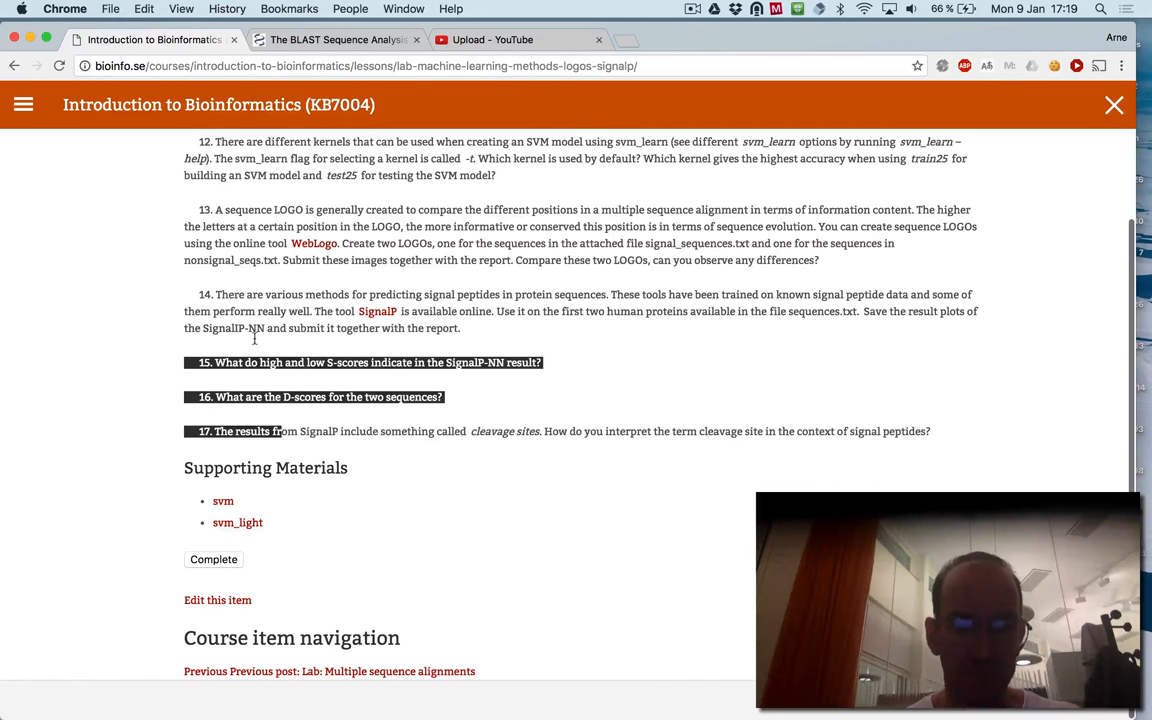